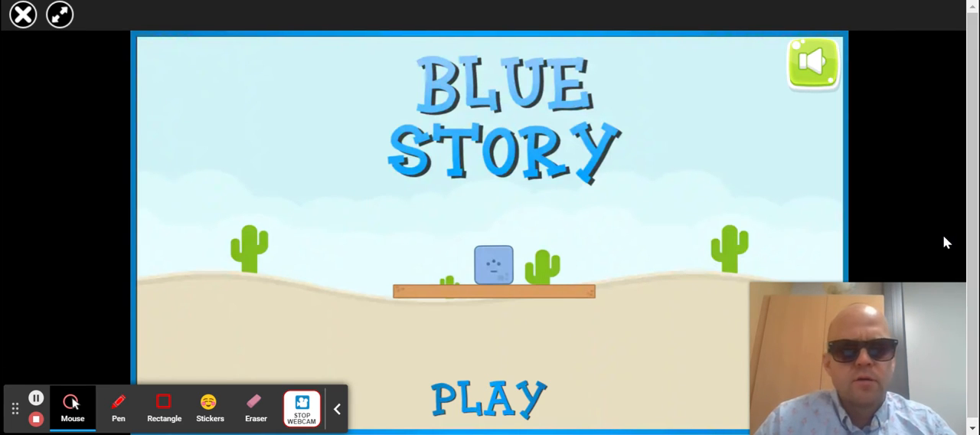
mouse_move(812, 177)
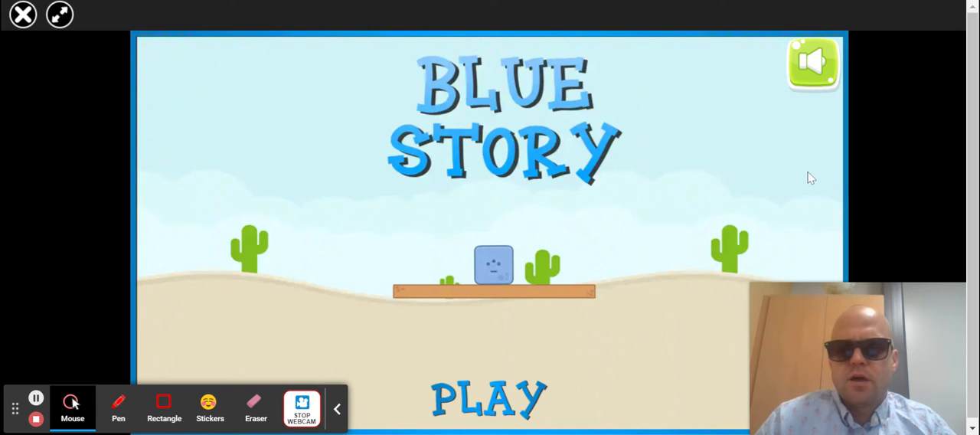
mouse_move(772, 175)
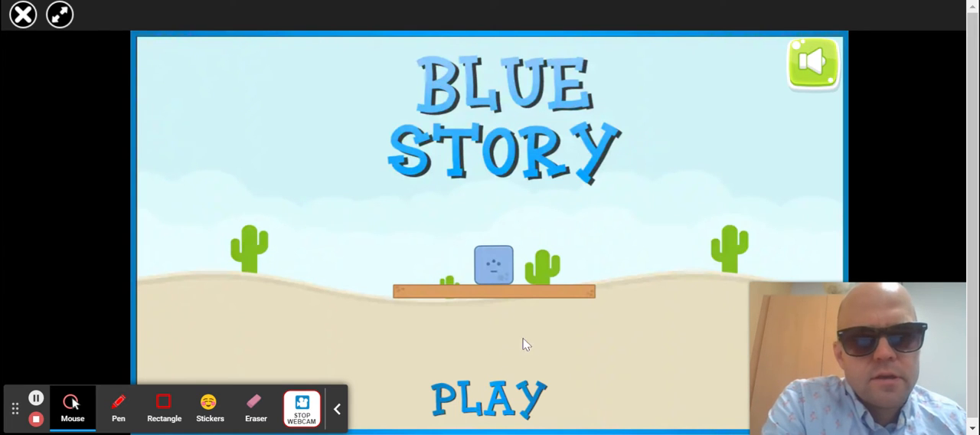
- Start level 1 from the level grid via PLAY on the title screen
left_click(490, 411)
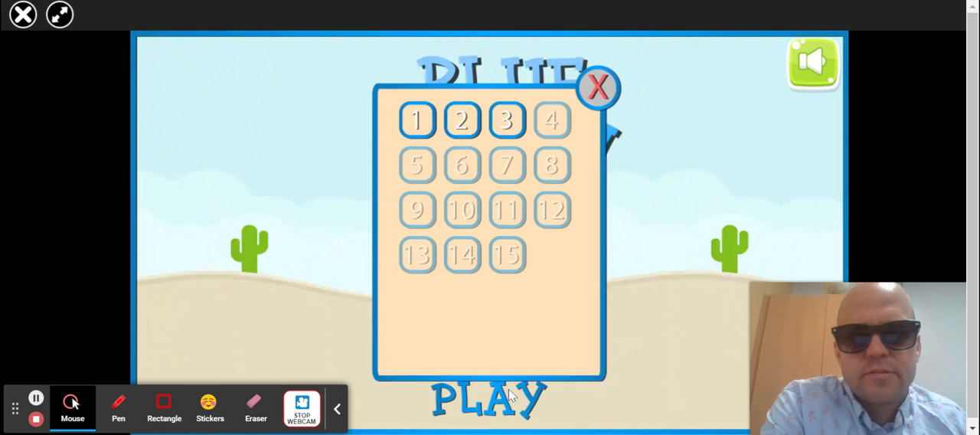
left_click(418, 121)
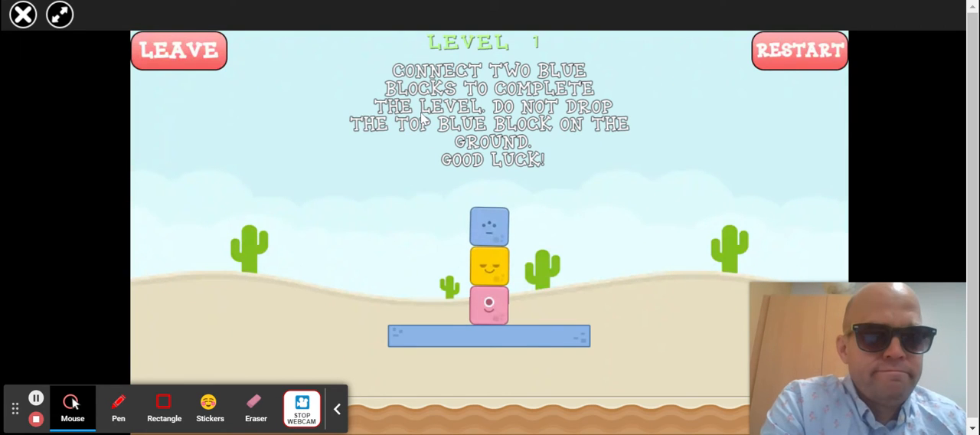
mouse_move(517, 219)
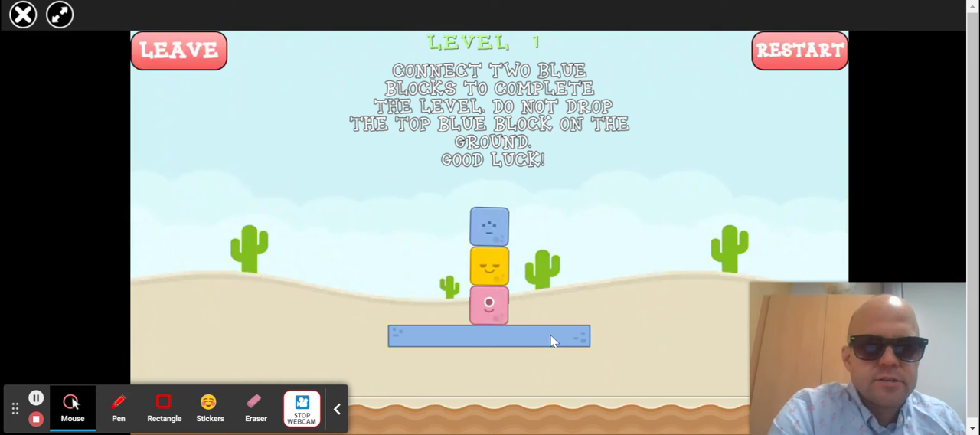
mouse_move(615, 405)
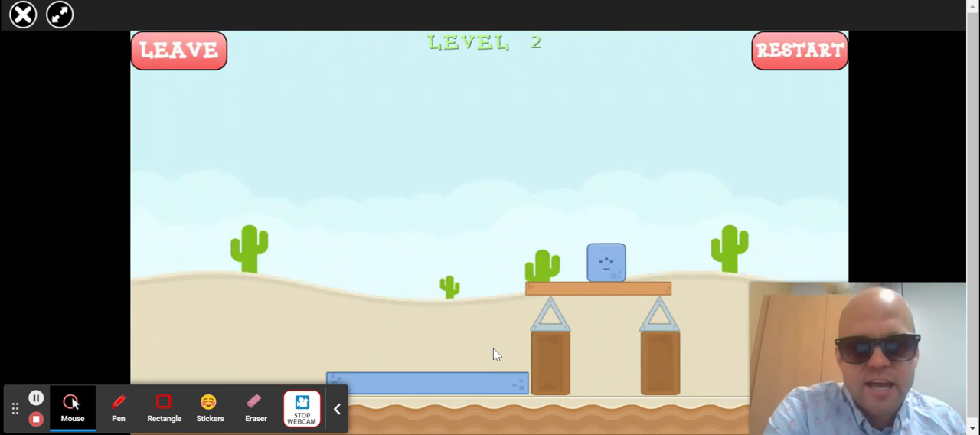
mouse_move(609, 340)
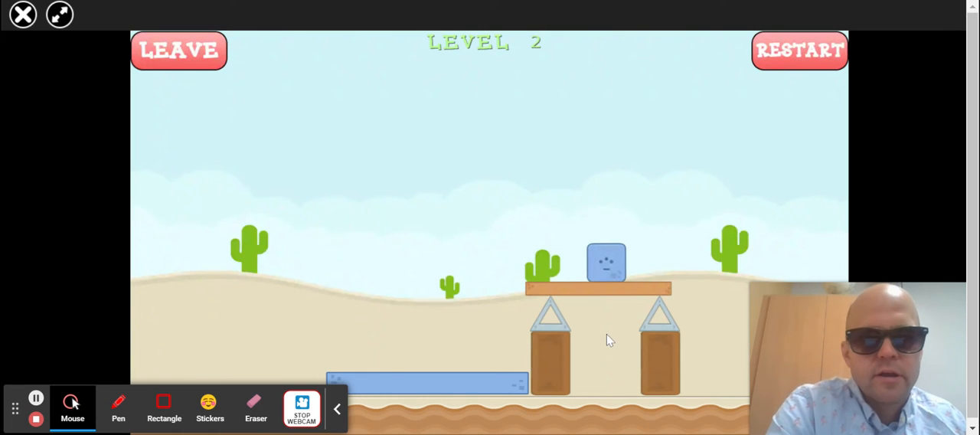
mouse_move(643, 260)
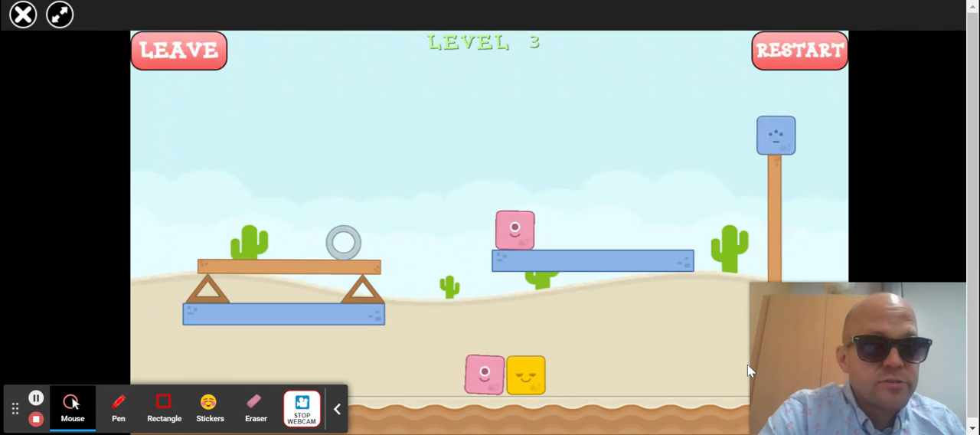
mouse_move(672, 298)
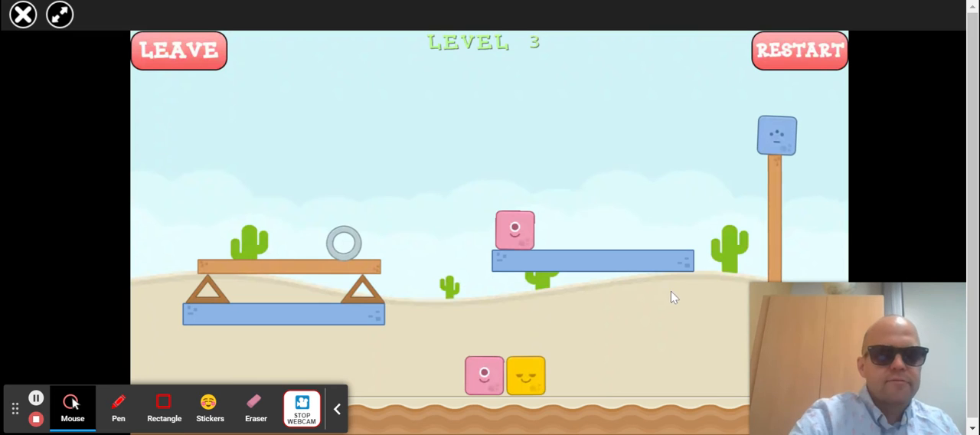
mouse_move(682, 322)
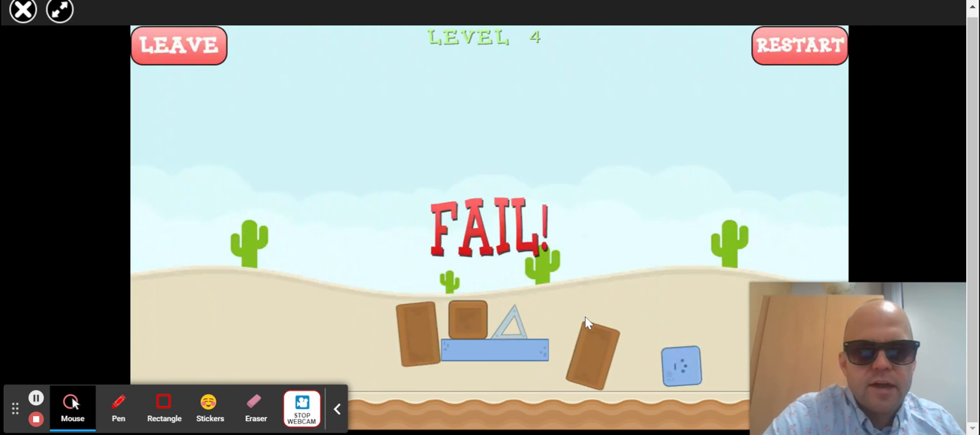
- Restart level 4 three times after failed attempts, rebuilding its wooden tower each time
left_click(799, 44)
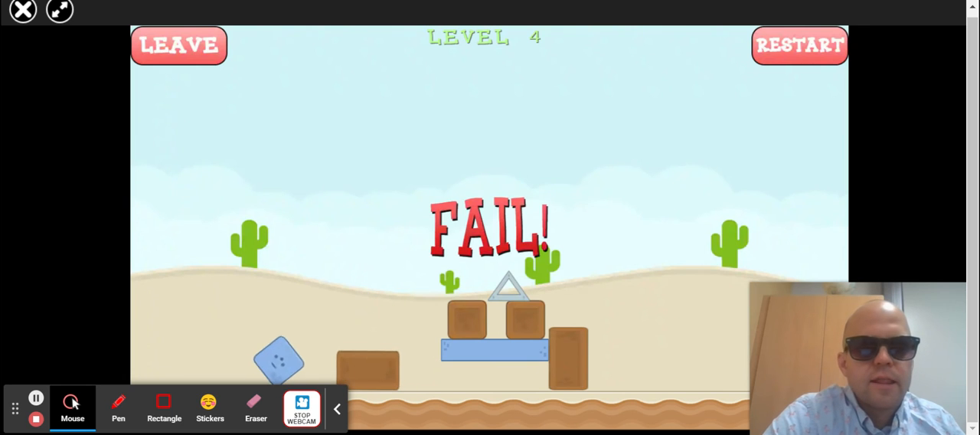
left_click(800, 45)
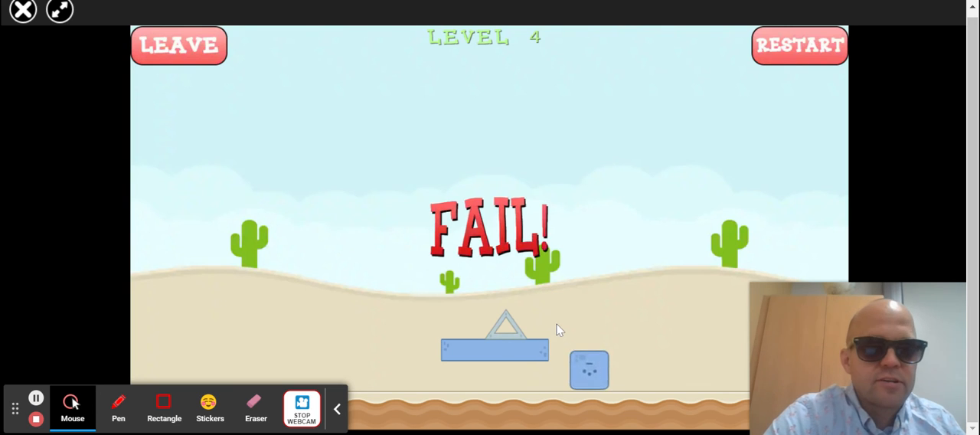
left_click(799, 44)
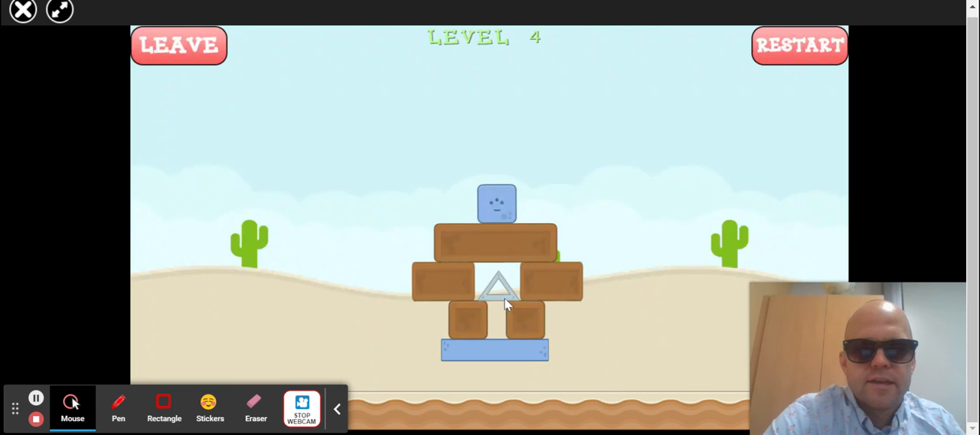
mouse_move(548, 296)
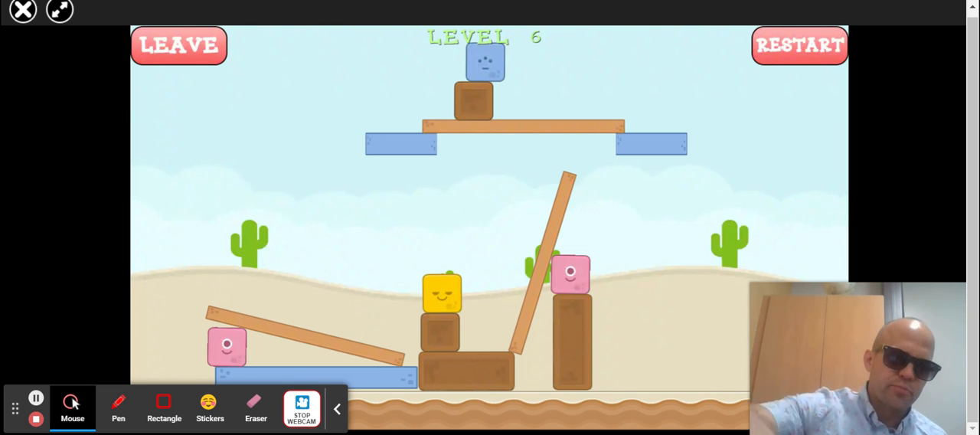
mouse_move(728, 14)
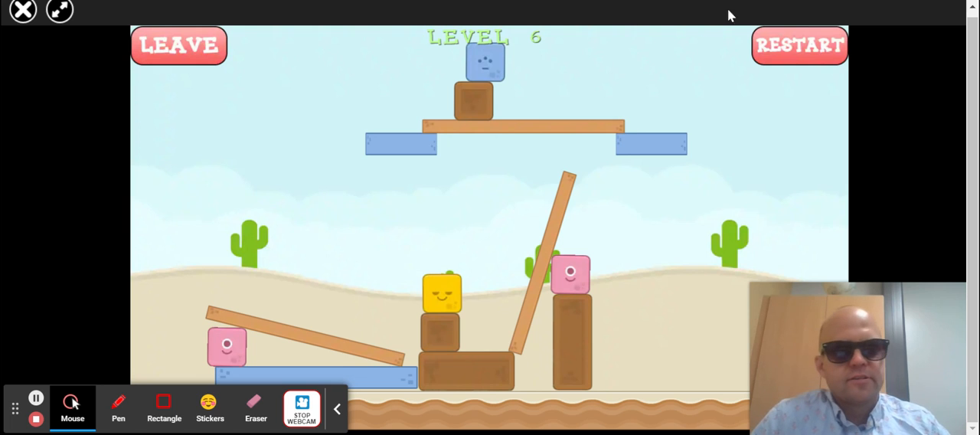